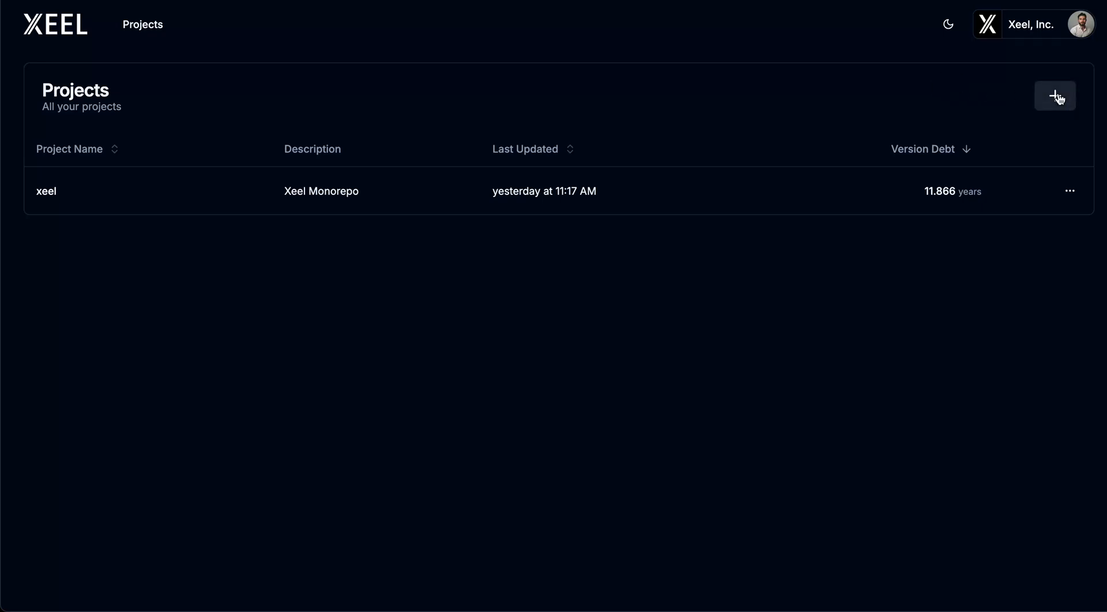
Dismiss the new-project setup instructions and open the xeel monorepo dashboard.
{"action": "left_click", "coordinate": [1055, 97]}
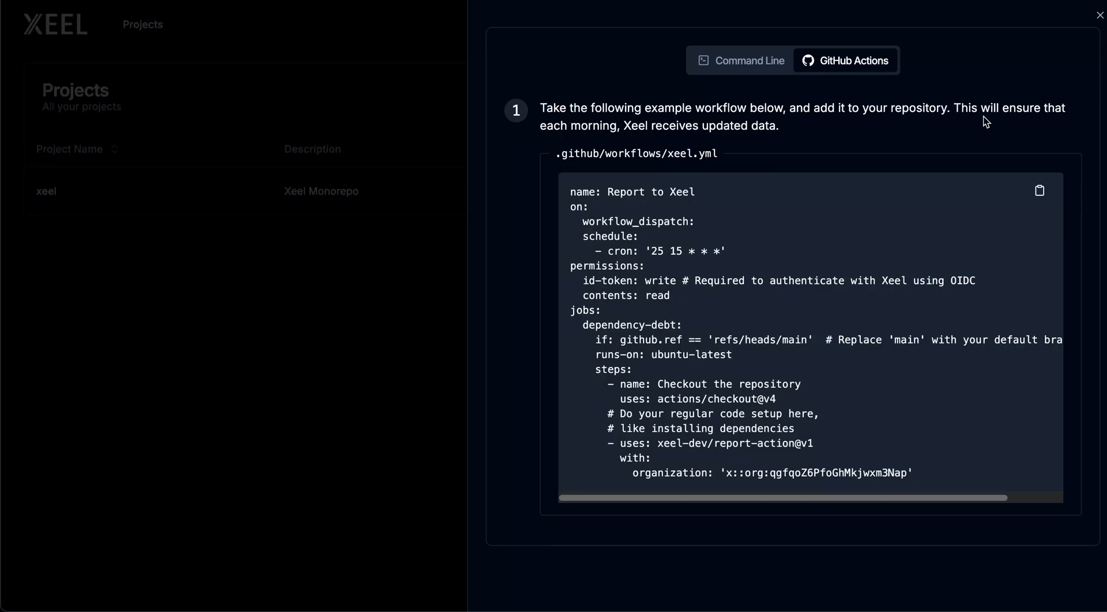
{"action": "mouse_move", "coordinate": [980, 116]}
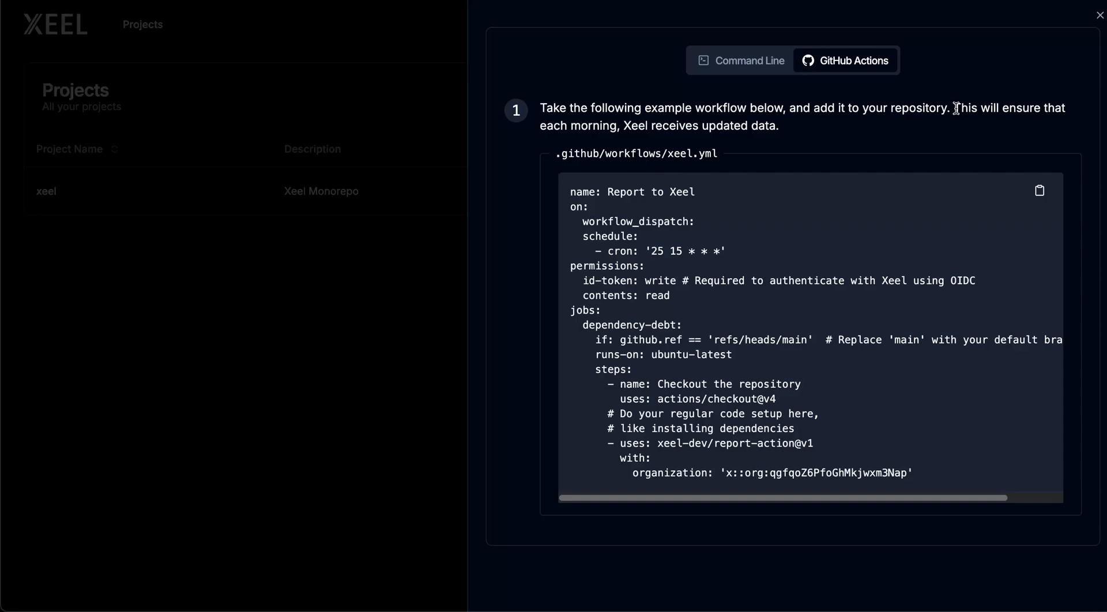
{"action": "mouse_move", "coordinate": [922, 158]}
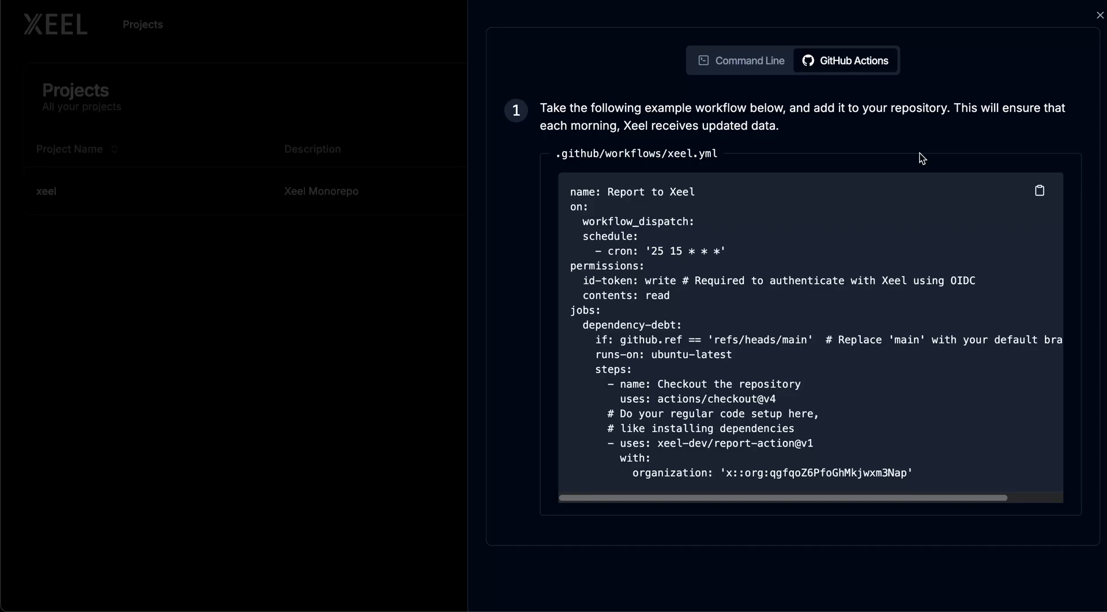
{"action": "left_click", "coordinate": [1099, 14]}
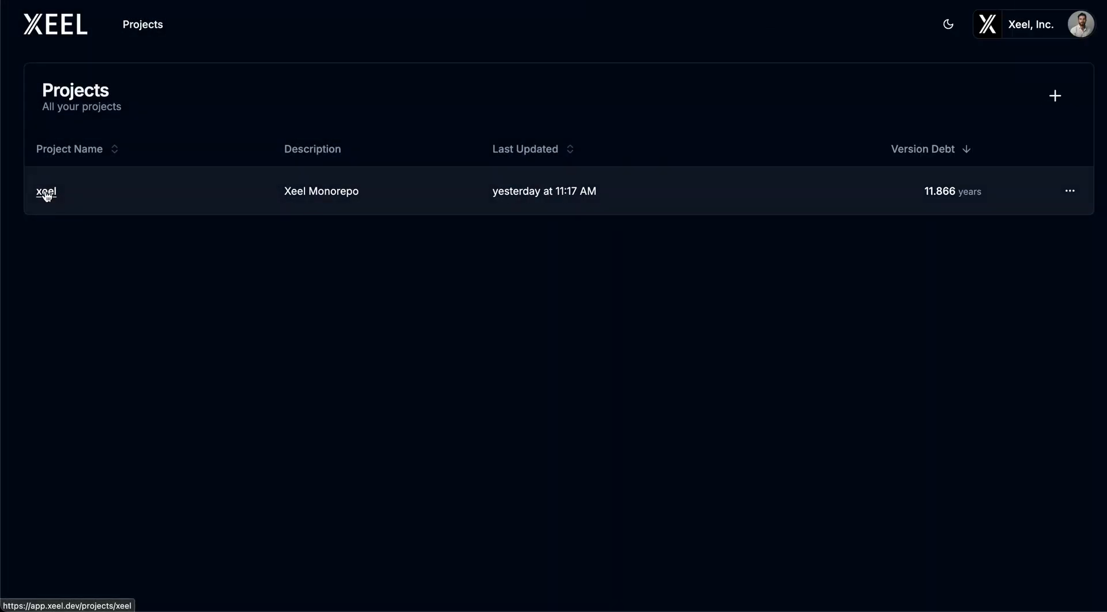
{"action": "left_click", "coordinate": [45, 191]}
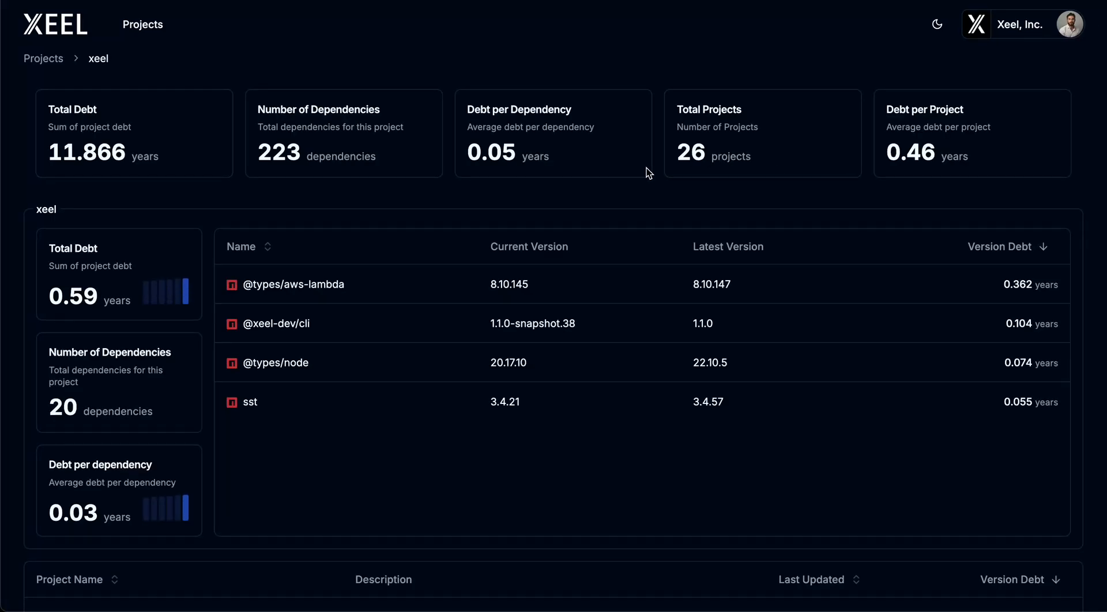
{"action": "mouse_move", "coordinate": [664, 179]}
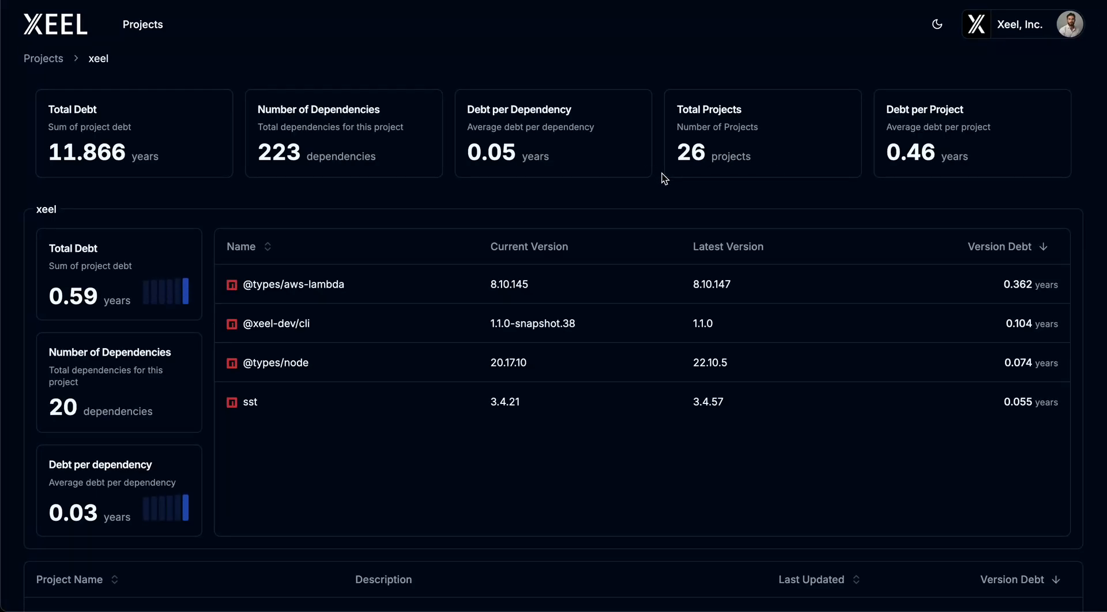
{"action": "mouse_move", "coordinate": [669, 184]}
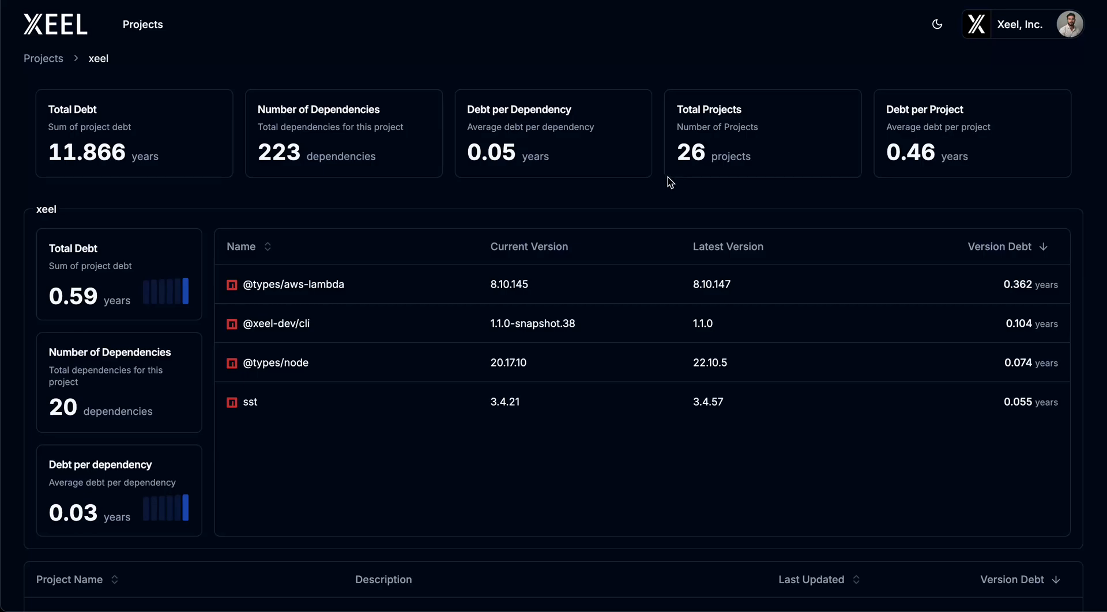
{"action": "mouse_move", "coordinate": [629, 181]}
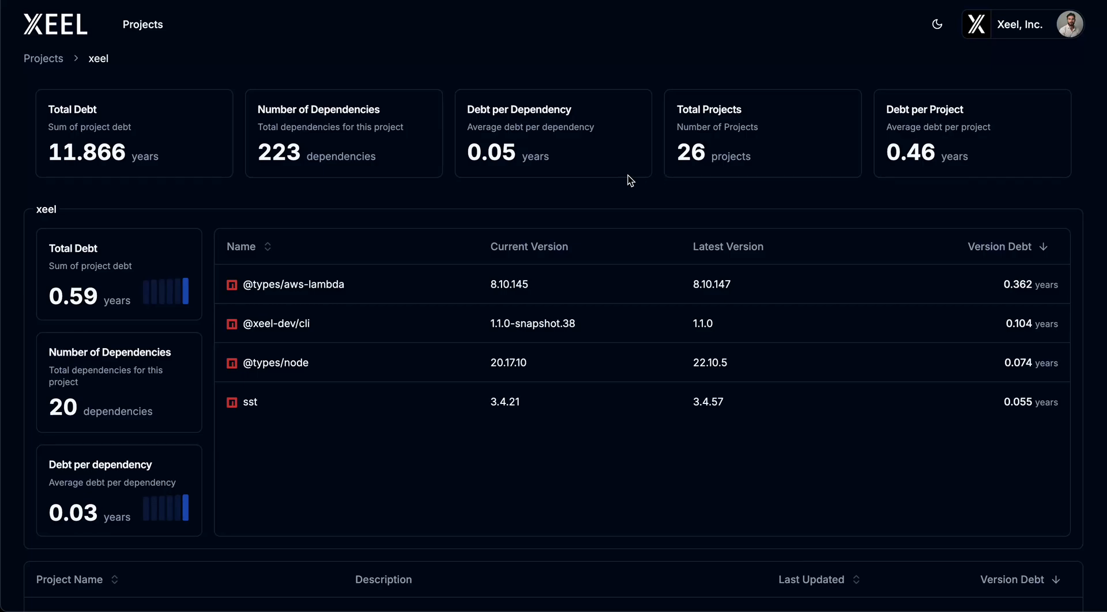
{"action": "scroll", "scroll_direction": "down", "scroll_amount": 3}
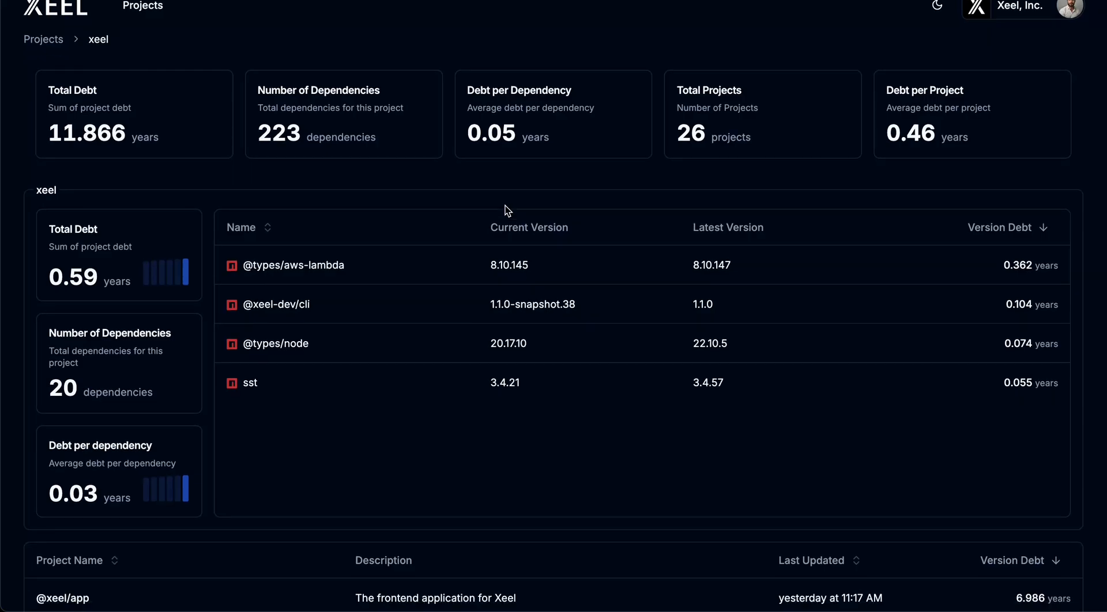
{"action": "scroll", "scroll_direction": "down", "scroll_amount": 3}
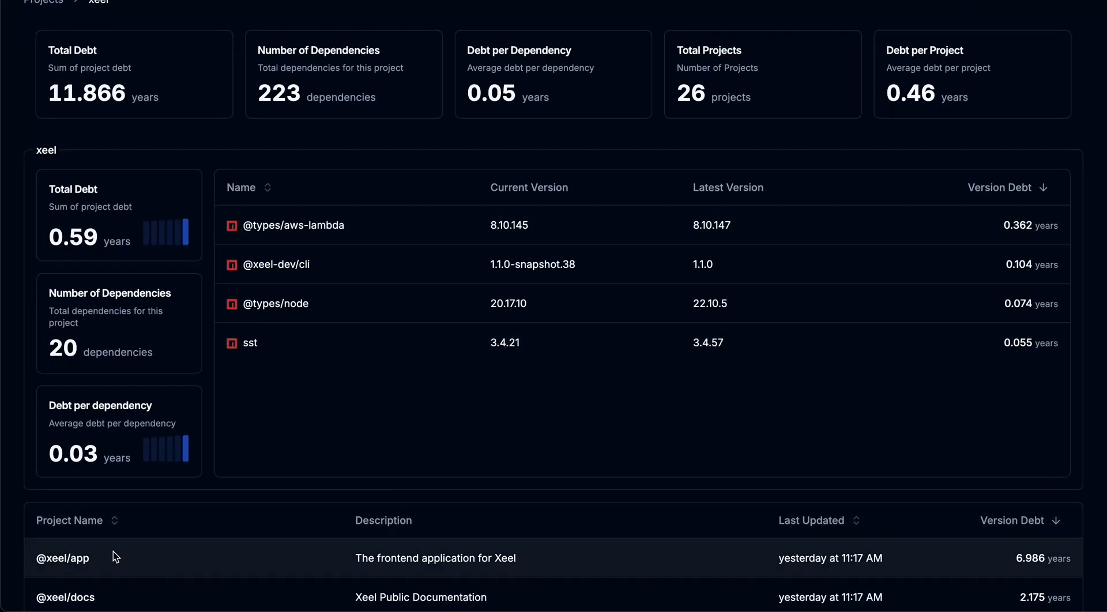
{"action": "left_click", "coordinate": [63, 558]}
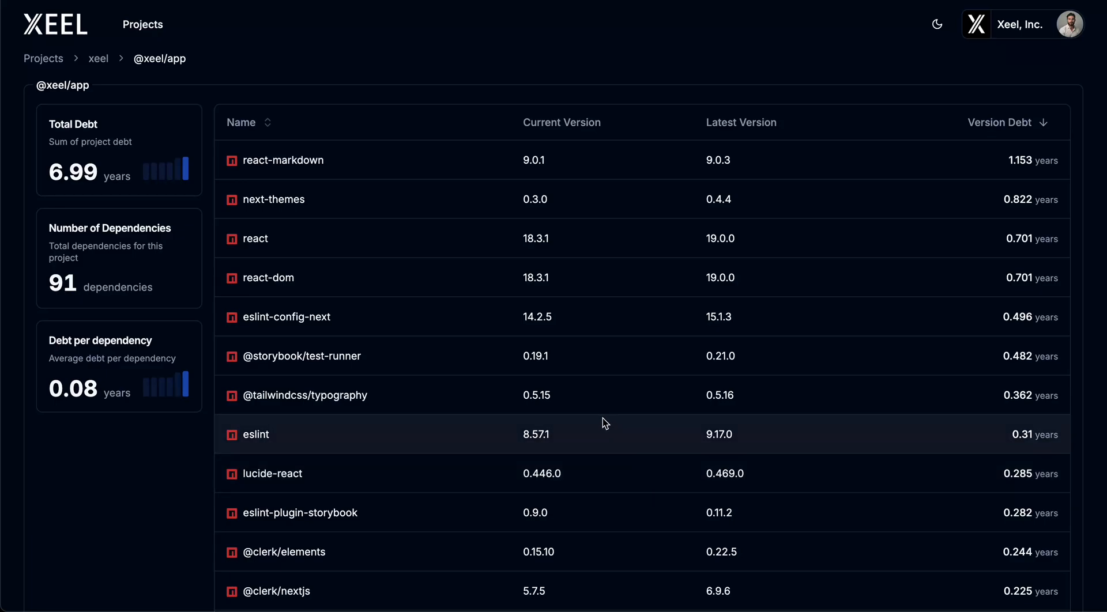
{"action": "mouse_move", "coordinate": [205, 154]}
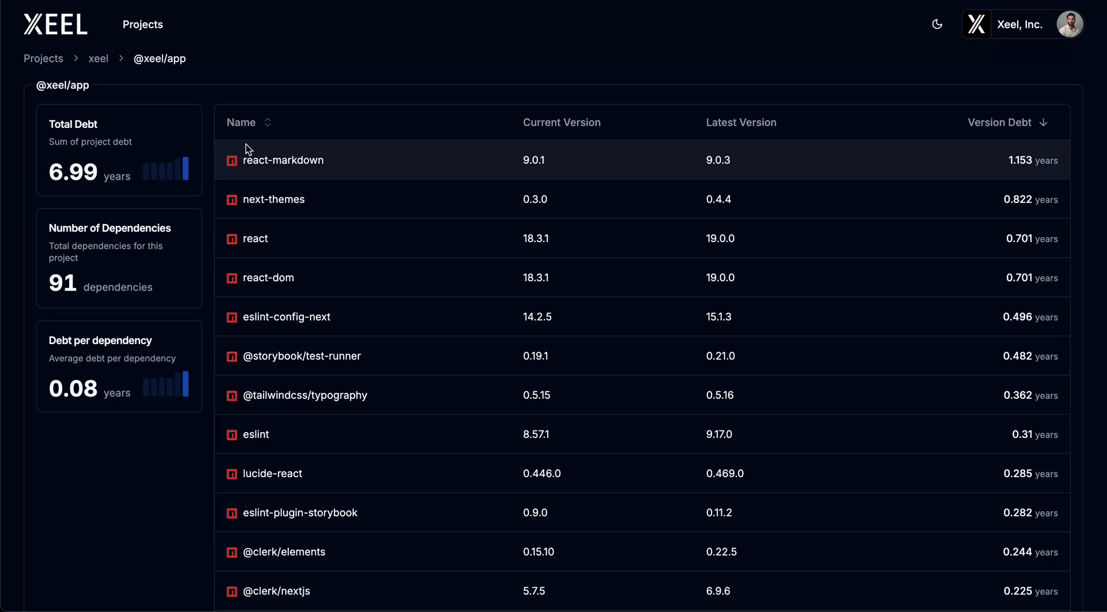
{"action": "mouse_move", "coordinate": [188, 155]}
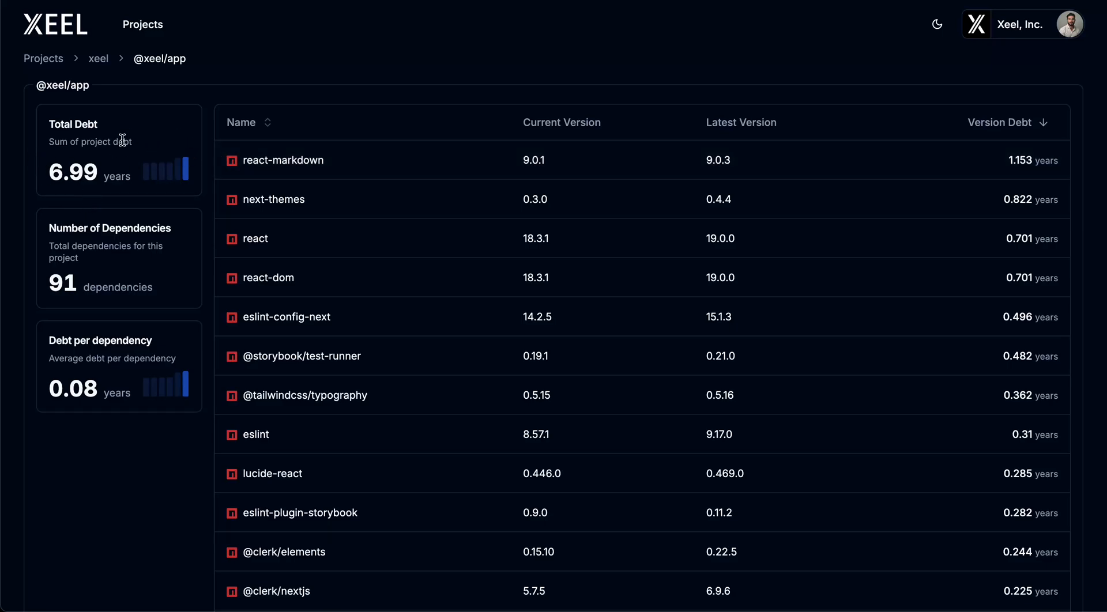
{"action": "mouse_move", "coordinate": [307, 193]}
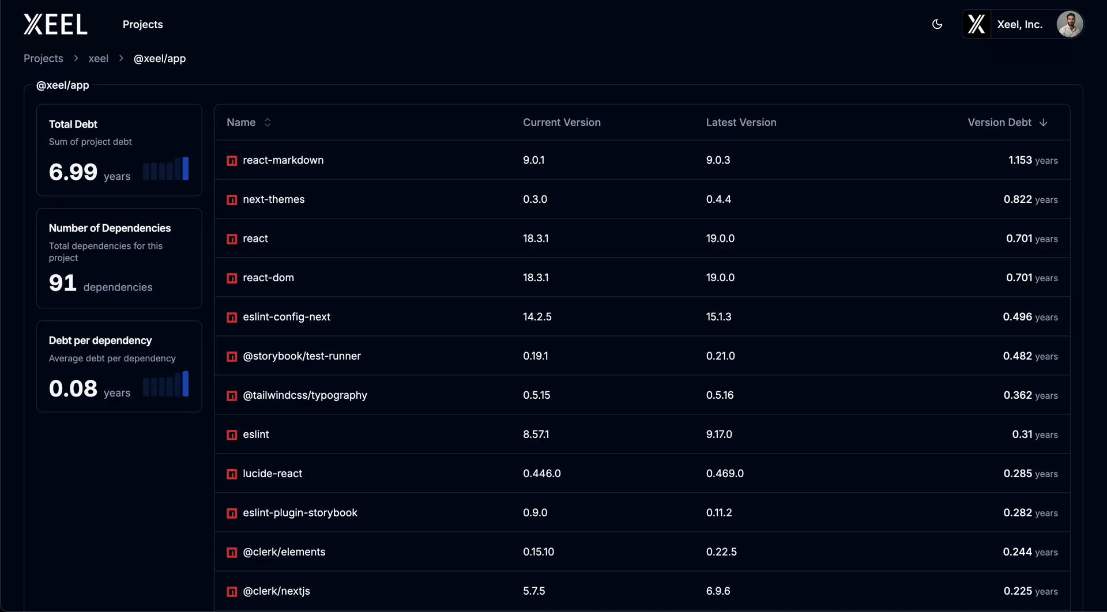
{"action": "mouse_move", "coordinate": [920, 169]}
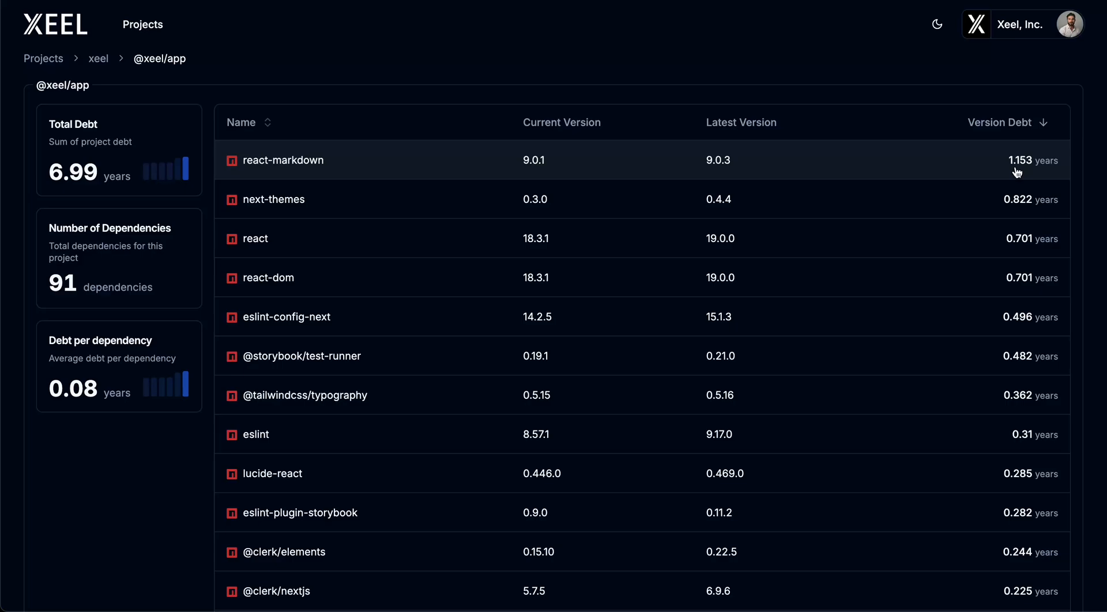
{"action": "mouse_move", "coordinate": [1043, 169]}
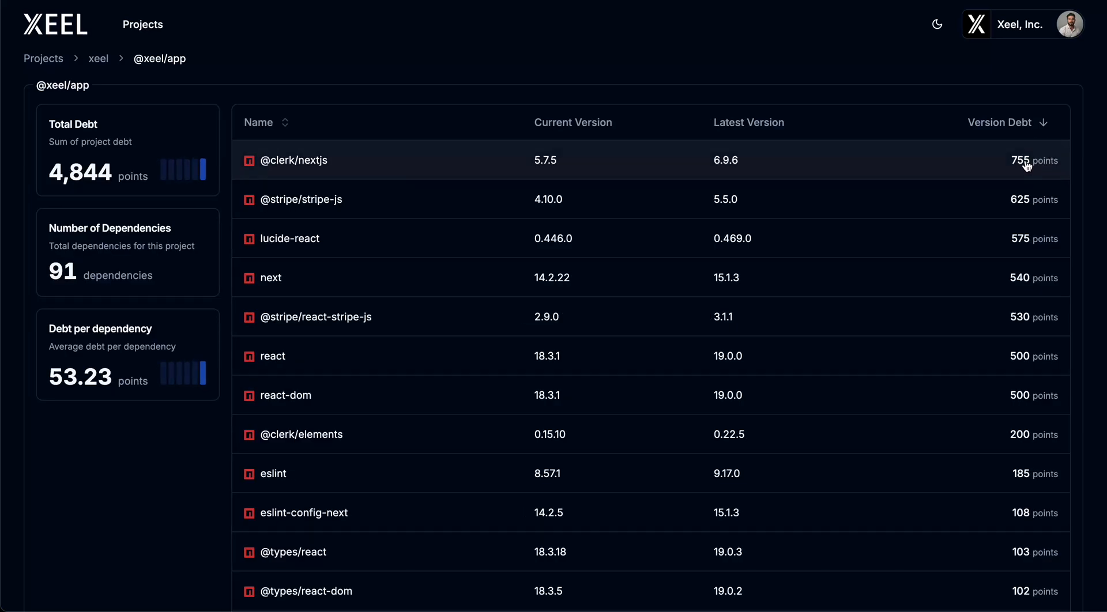
{"action": "mouse_move", "coordinate": [1038, 157]}
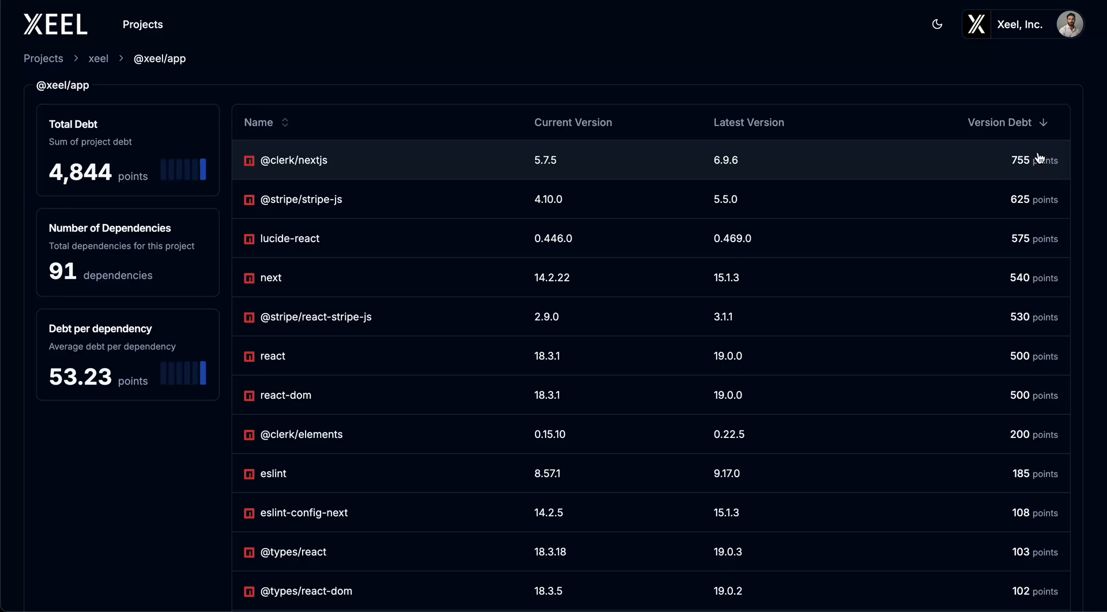
{"action": "mouse_move", "coordinate": [1038, 154]}
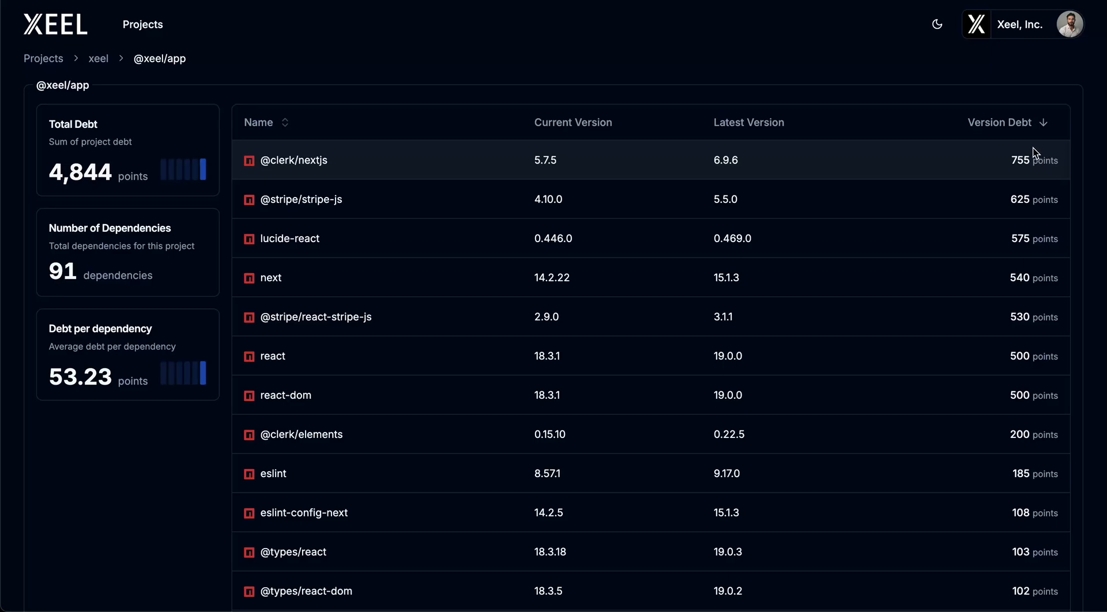